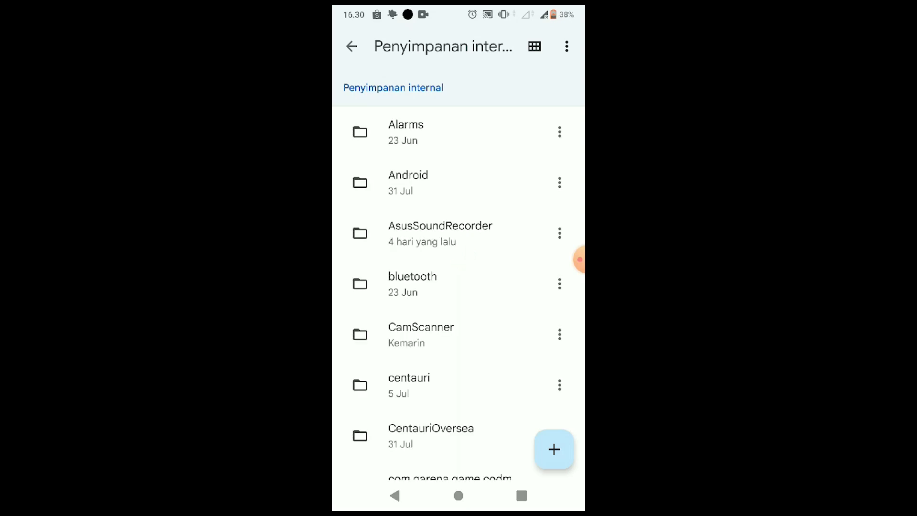
# Browse the Android folder, then go back to the internal storage root.
pyautogui.click(407, 182)
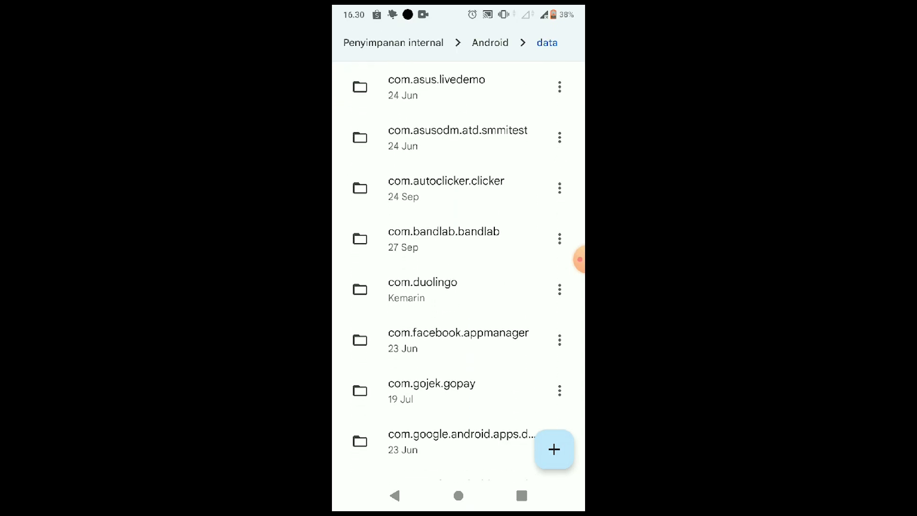
pyautogui.scroll(-3)
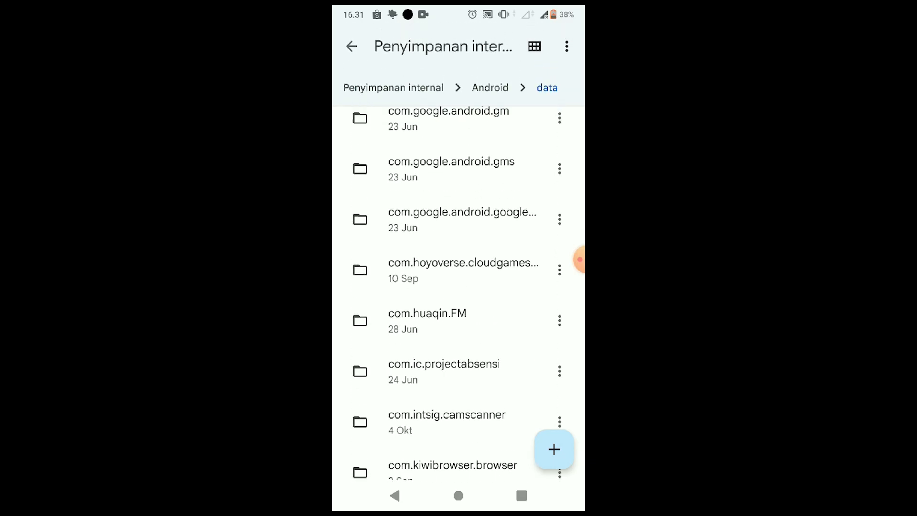
pyautogui.scroll(3)
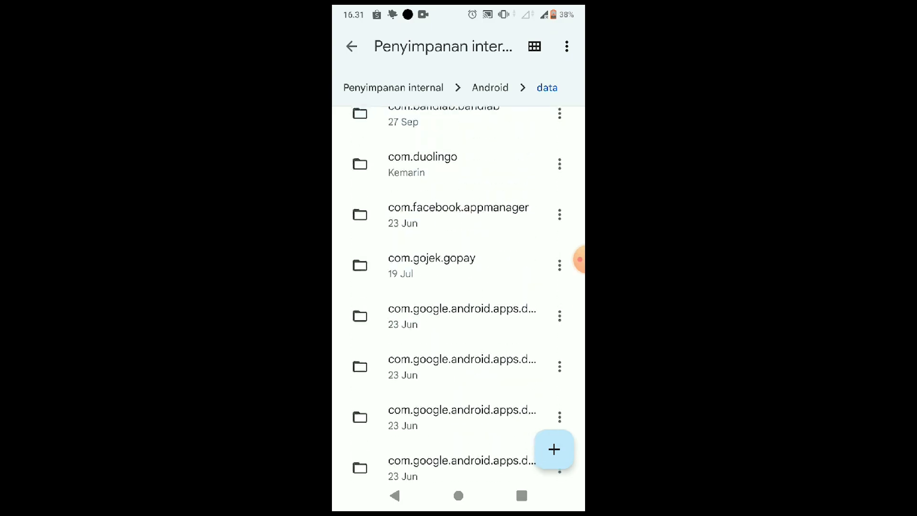
pyautogui.scroll(3)
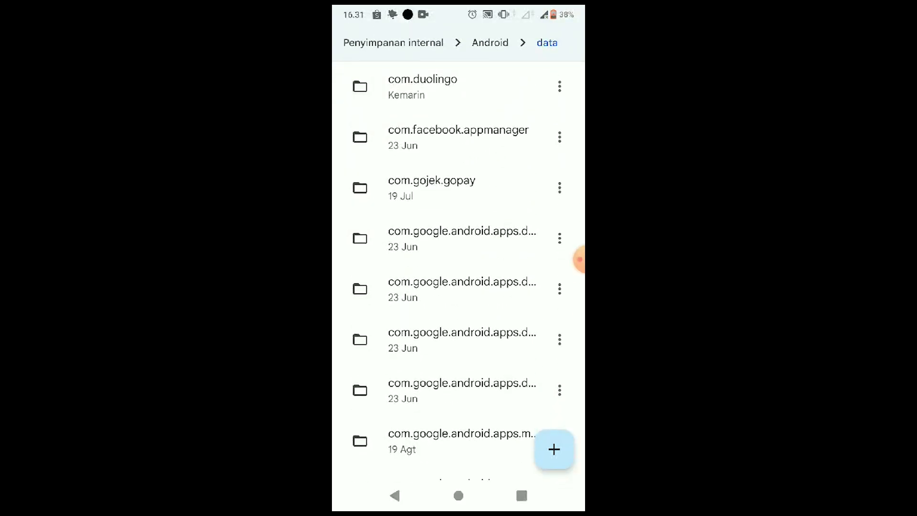
pyautogui.click(393, 42)
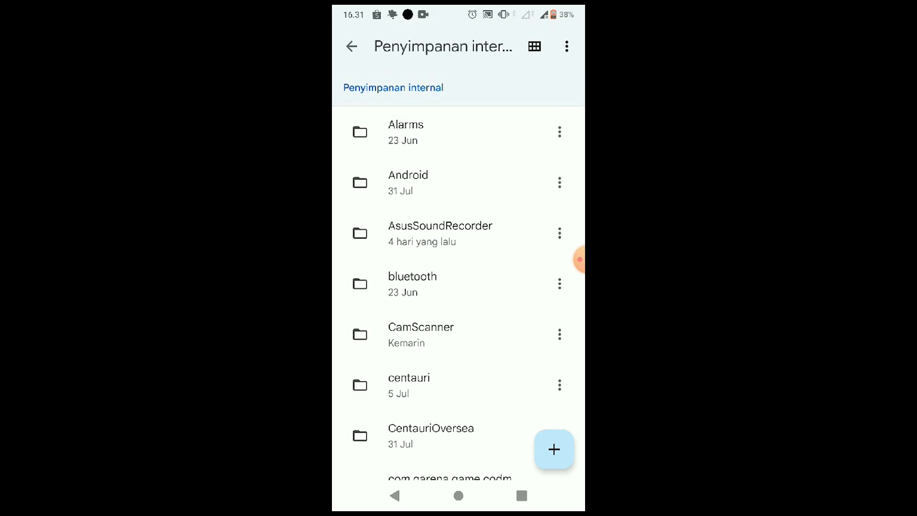
# Open Android > data > com.LanPiaoPiao.PlantsVsZombiesRH, then return to the data list.
pyautogui.click(407, 181)
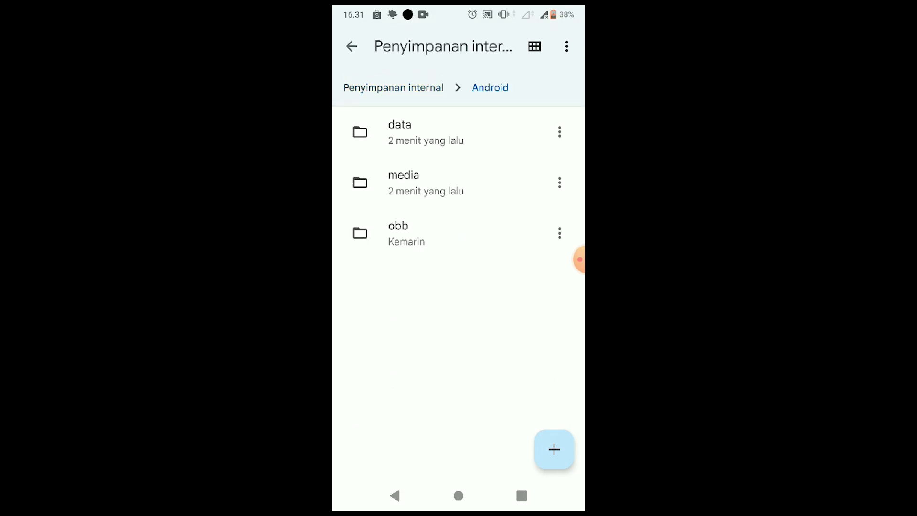
pyautogui.click(400, 131)
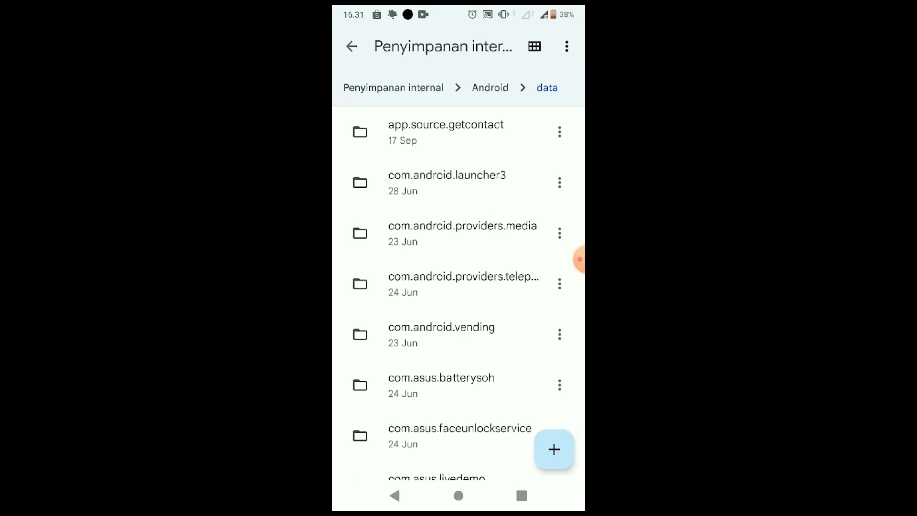
pyautogui.scroll(3)
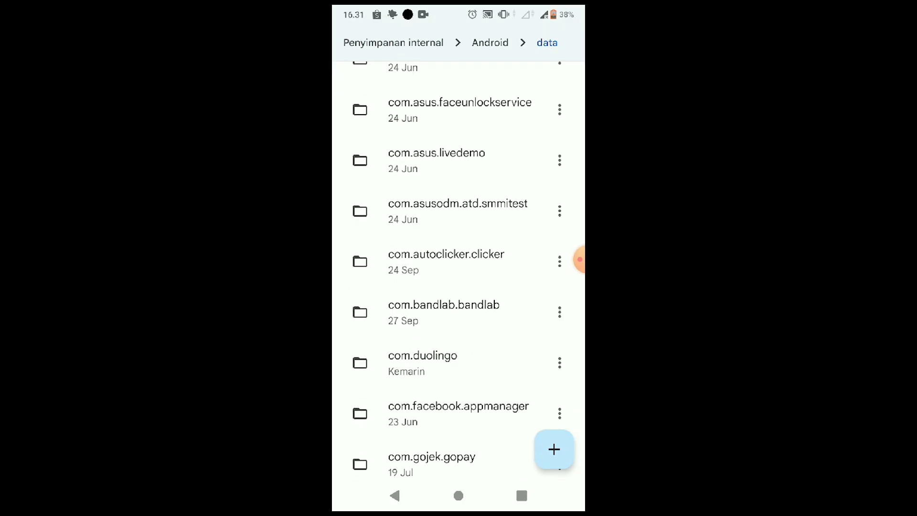
pyautogui.scroll(-3)
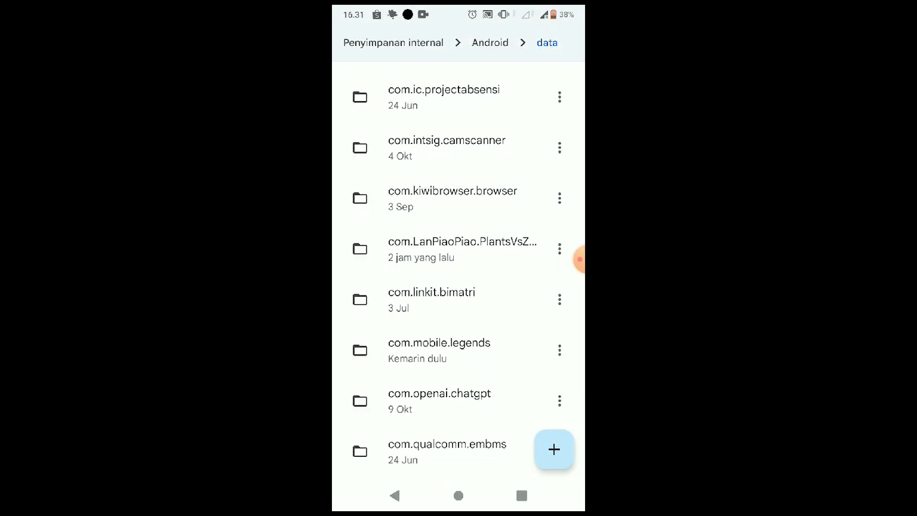
pyautogui.click(461, 248)
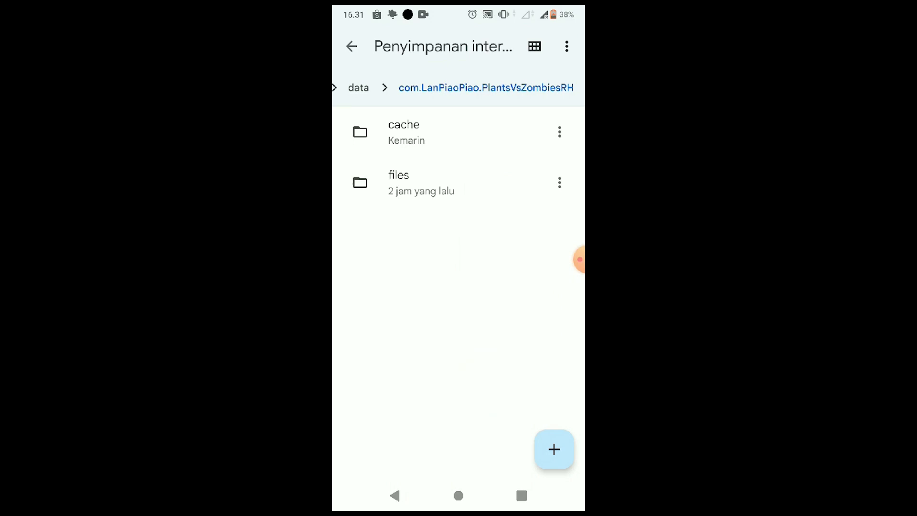
pyautogui.click(444, 182)
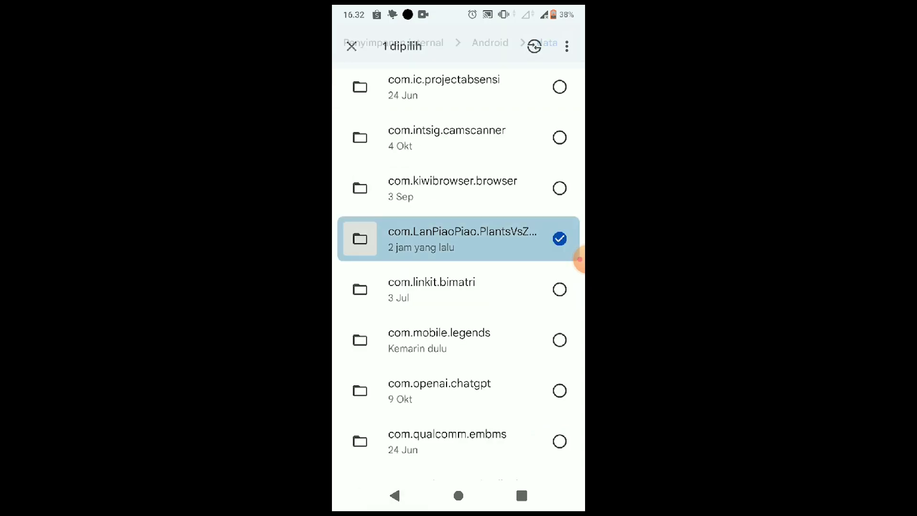
# Compress the selected com.LanPiaoPiao game folder with the Kompresi action.
pyautogui.click(565, 46)
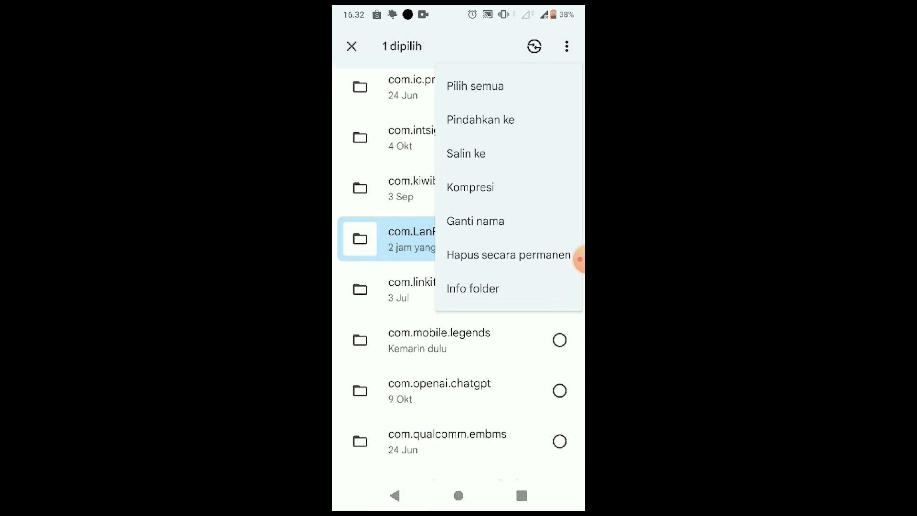
pyautogui.click(470, 187)
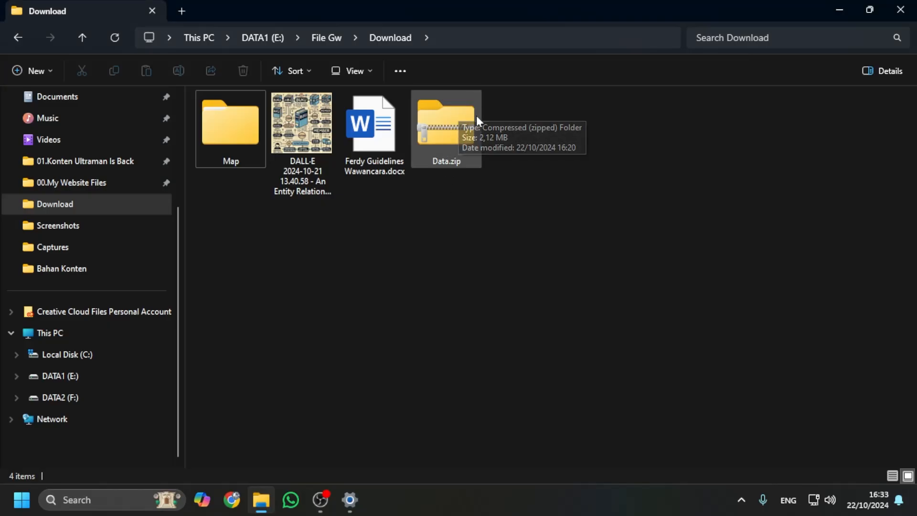
pyautogui.moveTo(426, 121)
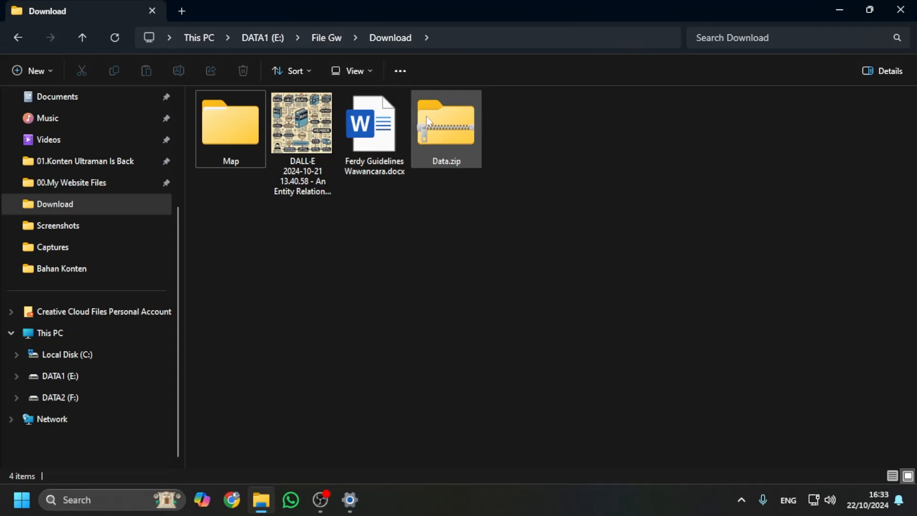
# Extract Data.zip to a Data folder and open the com.LanPiaoPiao game folder inside.
pyautogui.rightClick(445, 121)
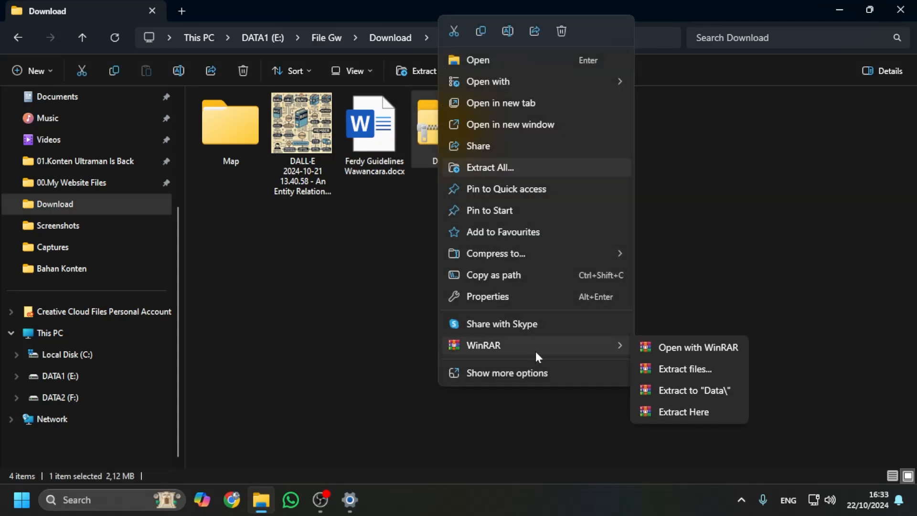
pyautogui.moveTo(705, 392)
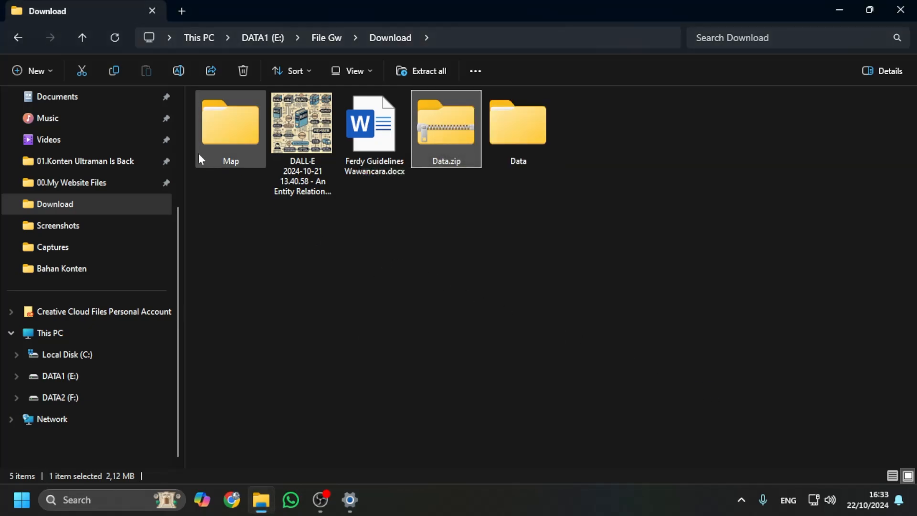
pyautogui.doubleClick(516, 123)
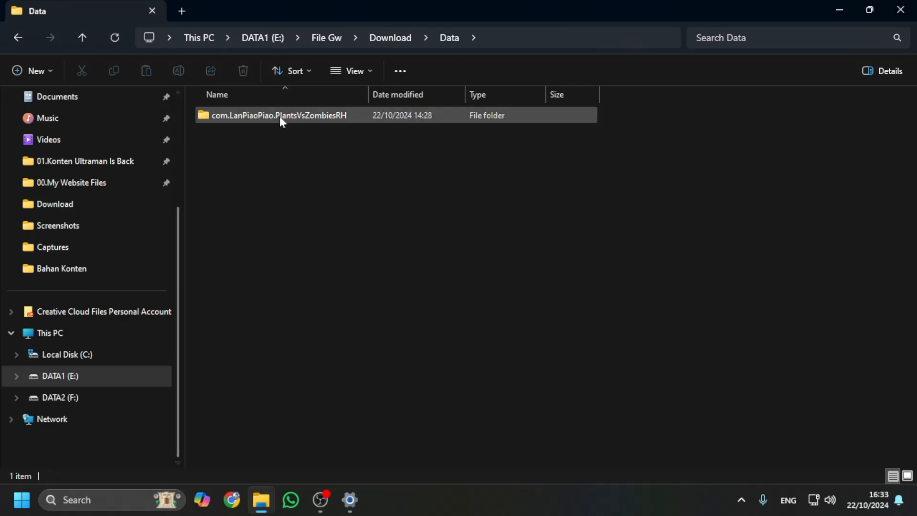
pyautogui.doubleClick(277, 115)
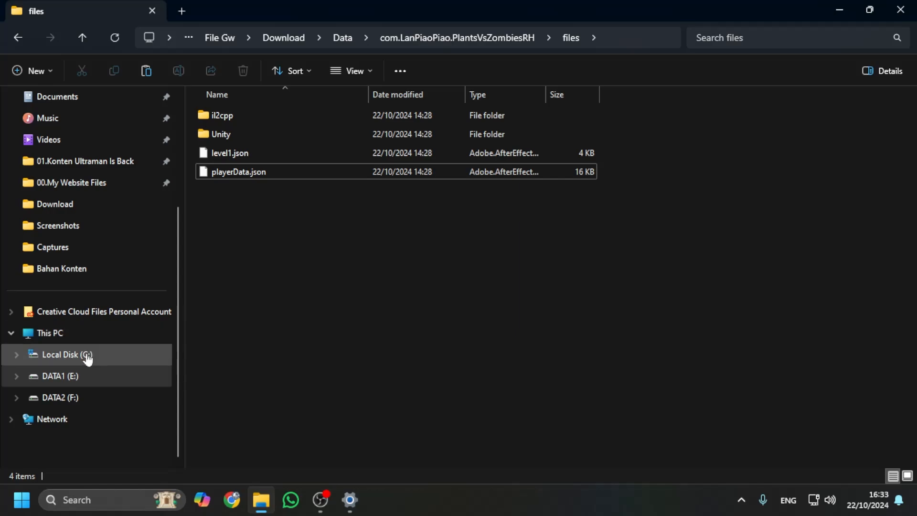
pyautogui.moveTo(87, 355)
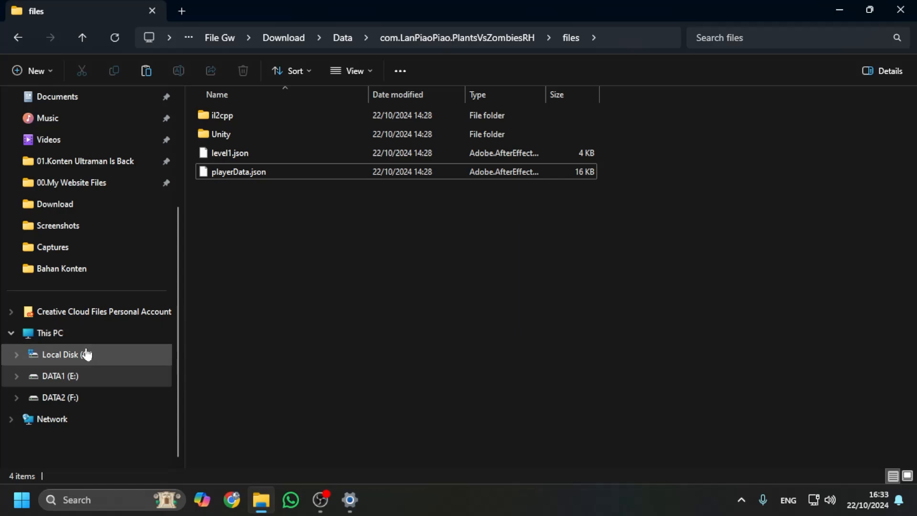
# Navigate through C: to Users\WINDOWS and select AppData.
pyautogui.click(67, 354)
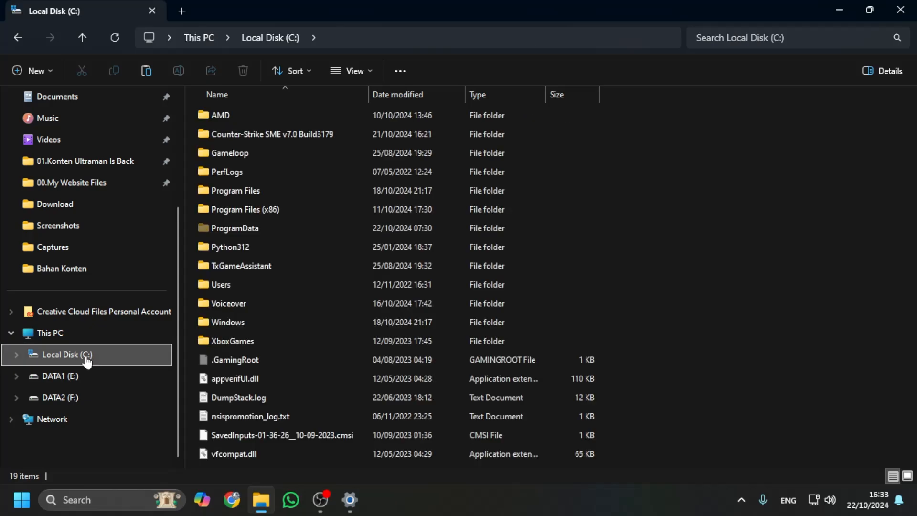
pyautogui.moveTo(216, 295)
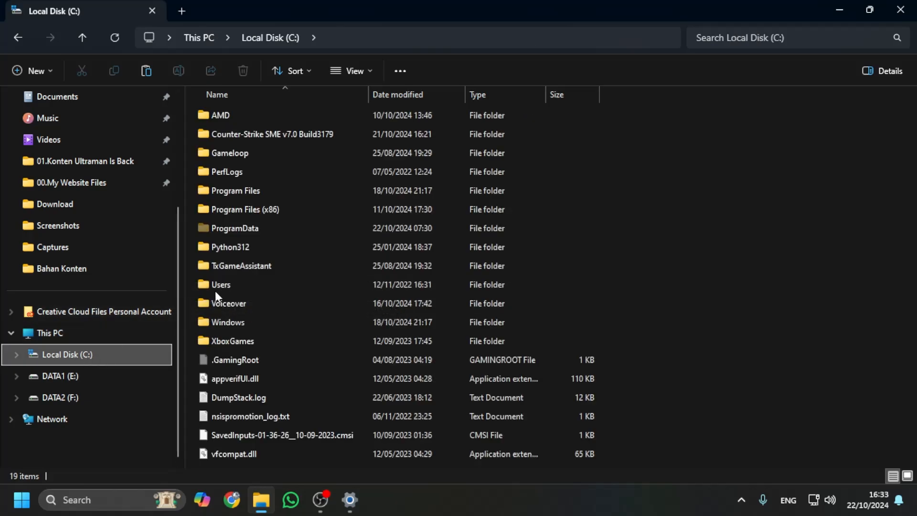
pyautogui.doubleClick(221, 284)
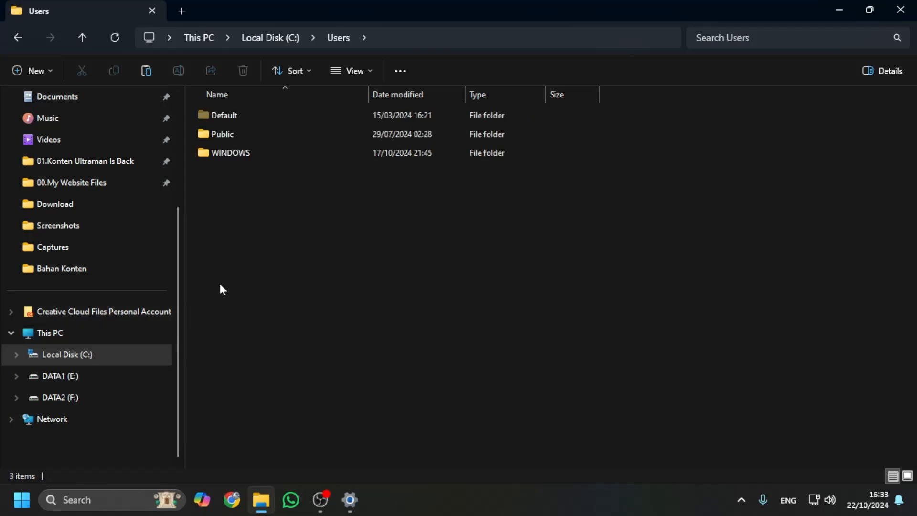
pyautogui.click(232, 153)
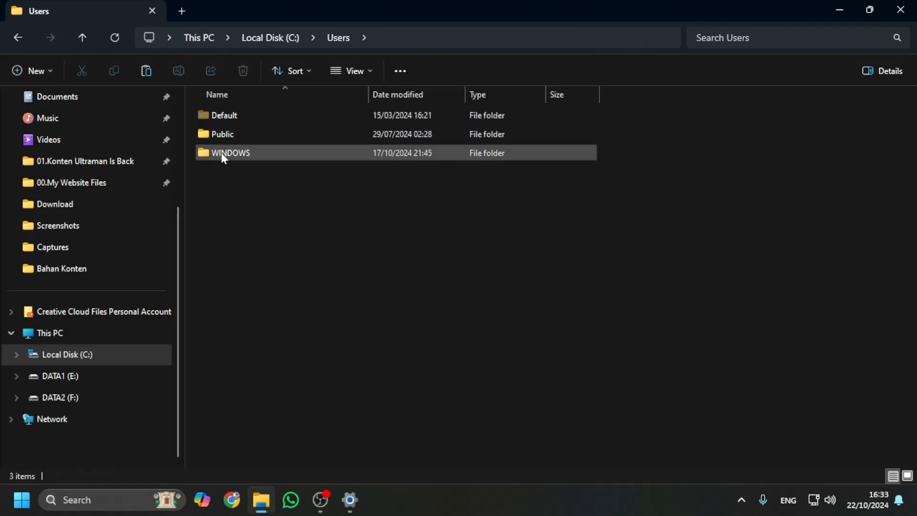
pyautogui.doubleClick(230, 152)
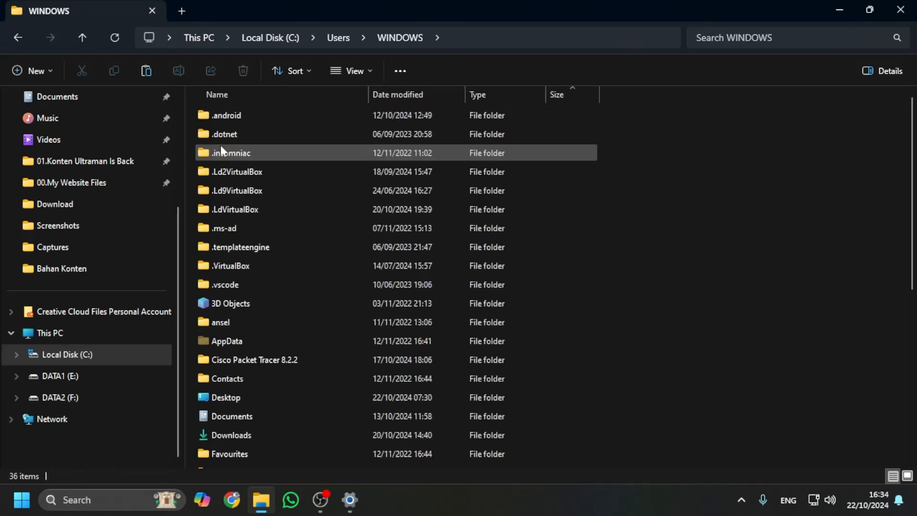
pyautogui.click(224, 341)
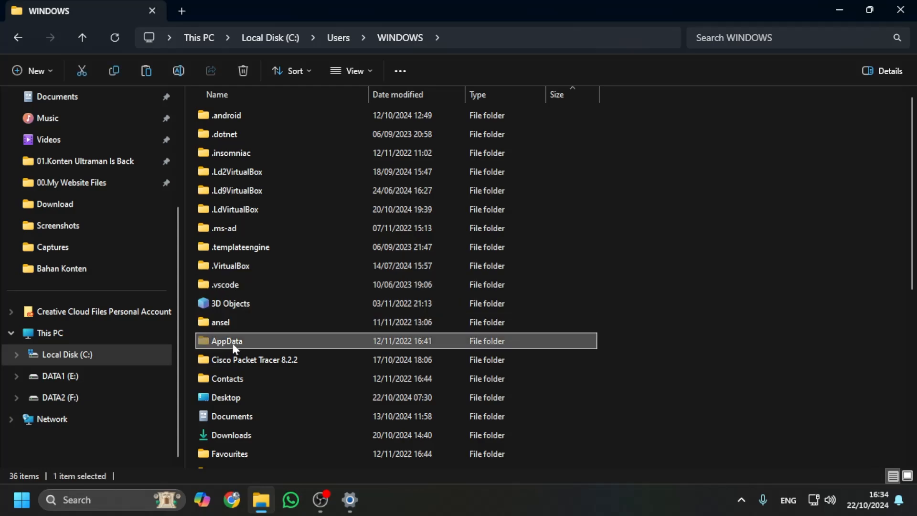
pyautogui.moveTo(227, 334)
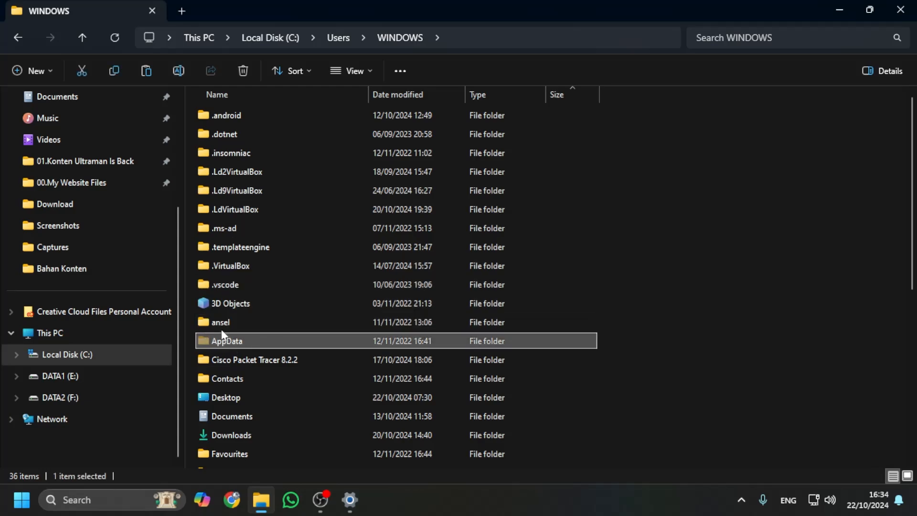
# Show hidden items, open LocalLow to find LanPiaoPiao, then glance at Download's Data folder.
pyautogui.click(350, 70)
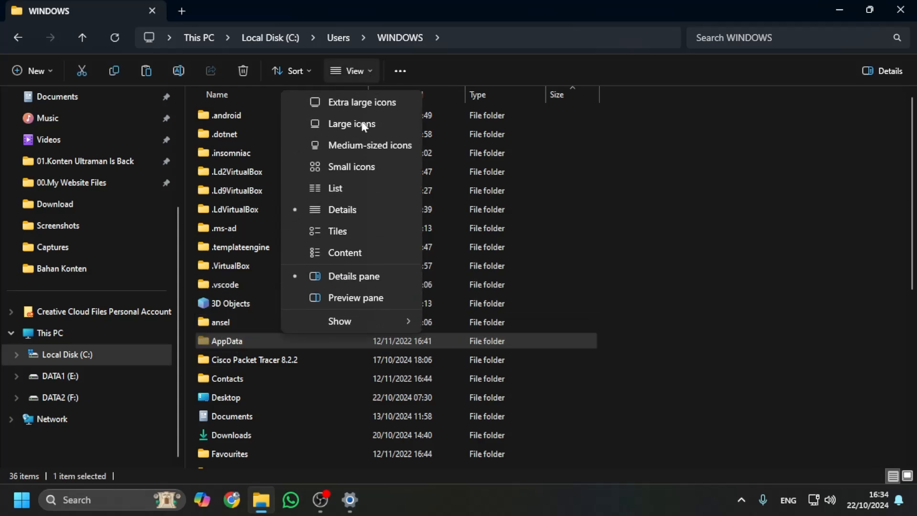
pyautogui.click(339, 320)
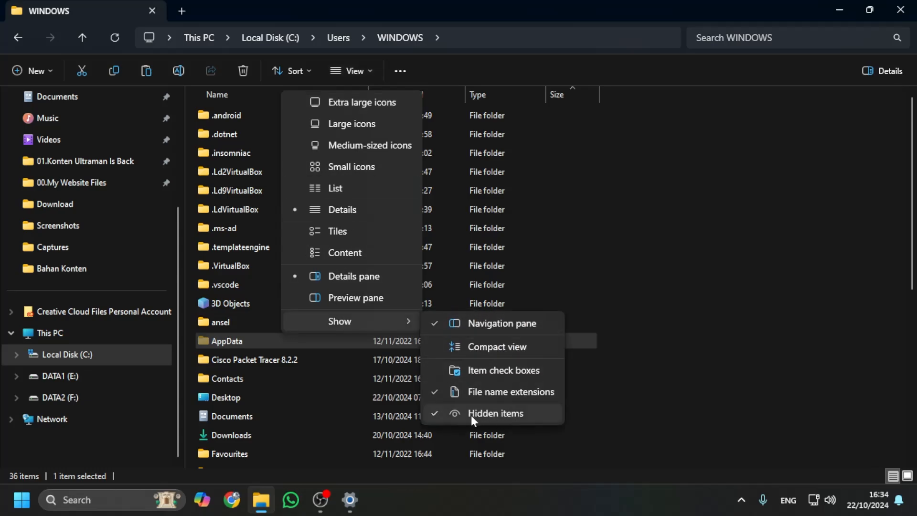
pyautogui.moveTo(472, 419)
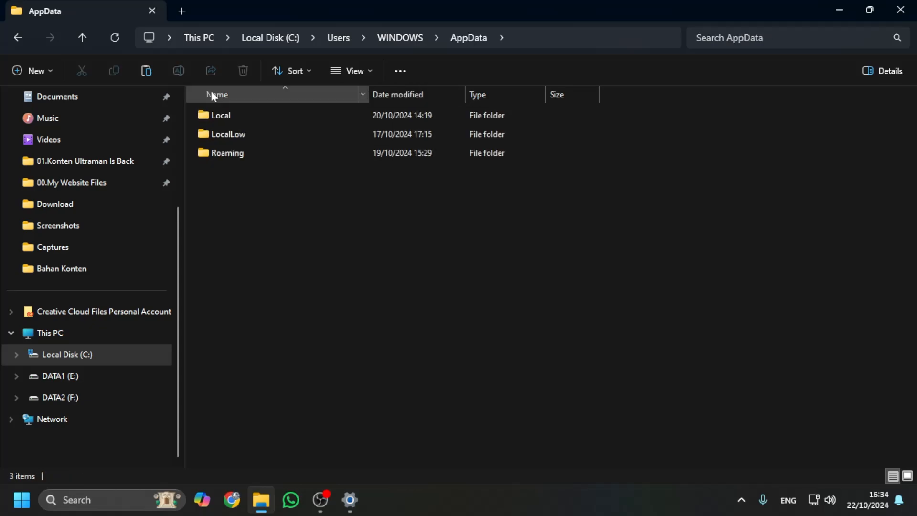
pyautogui.click(228, 134)
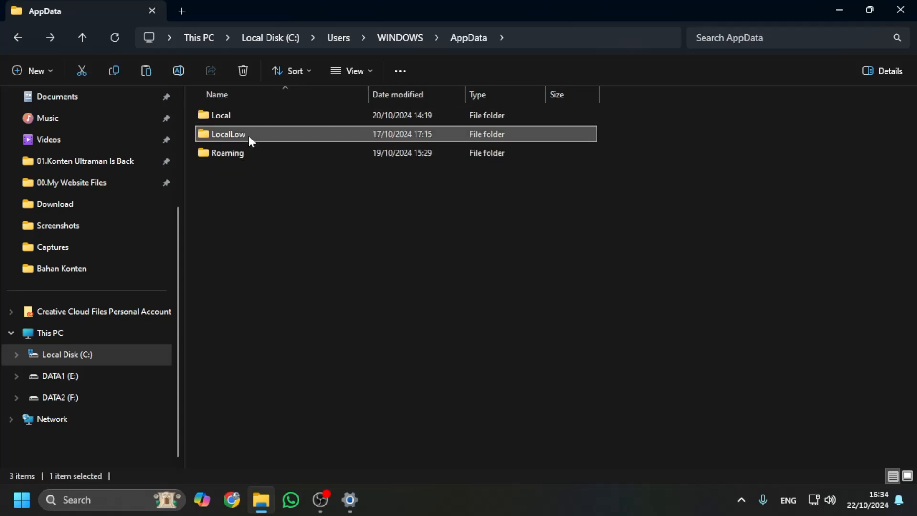
pyautogui.doubleClick(226, 133)
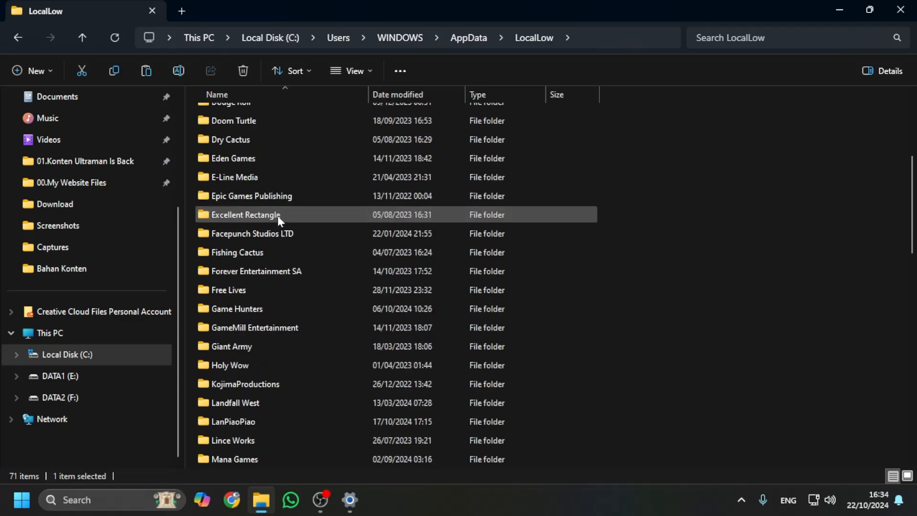
pyautogui.click(233, 421)
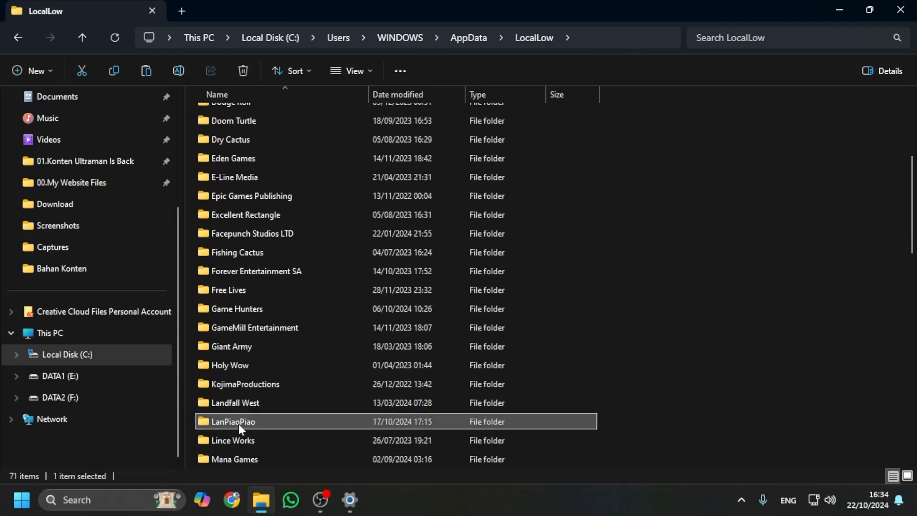
pyautogui.moveTo(240, 430)
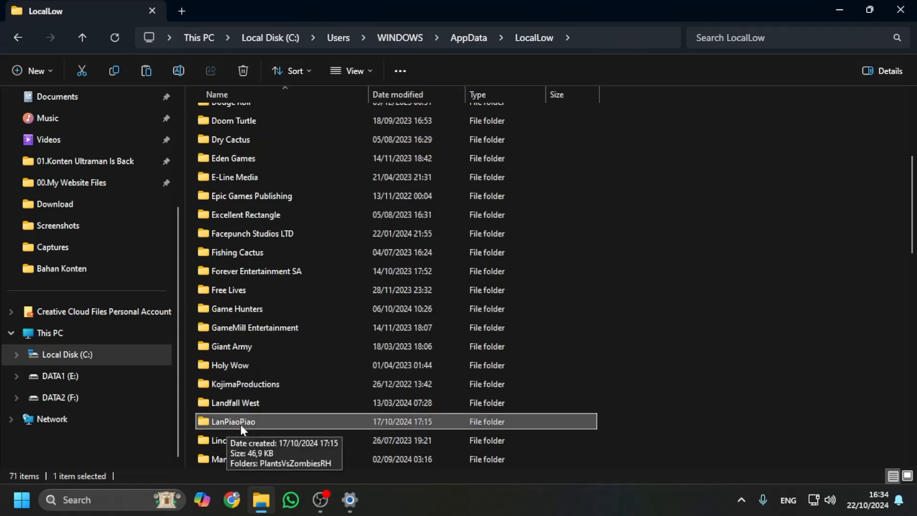
pyautogui.moveTo(239, 427)
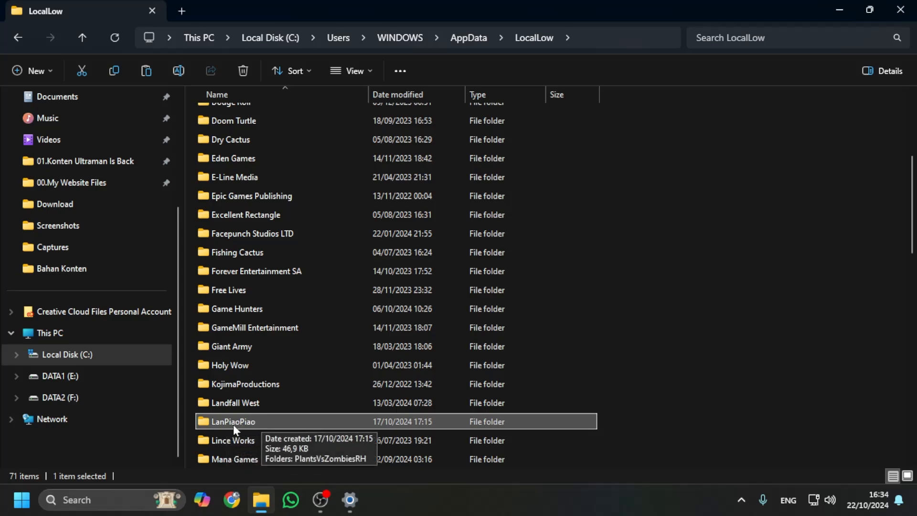
pyautogui.moveTo(230, 430)
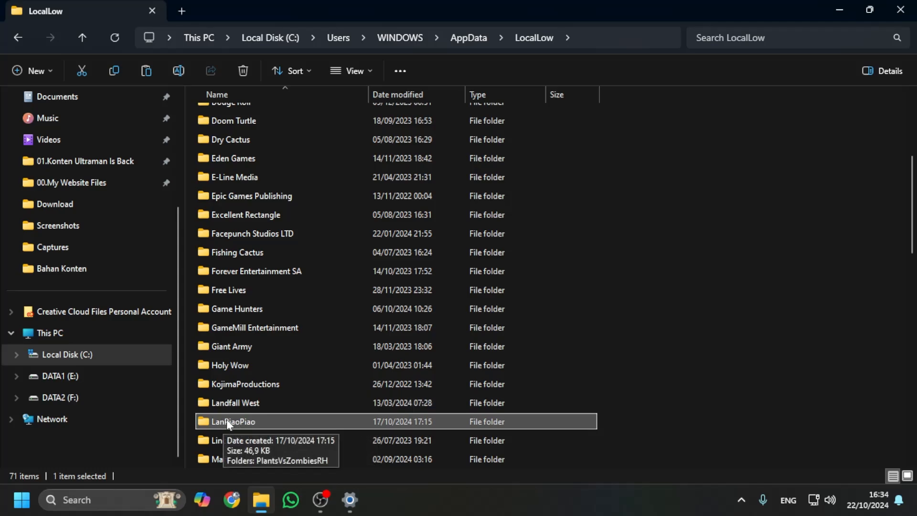
pyautogui.moveTo(55, 204)
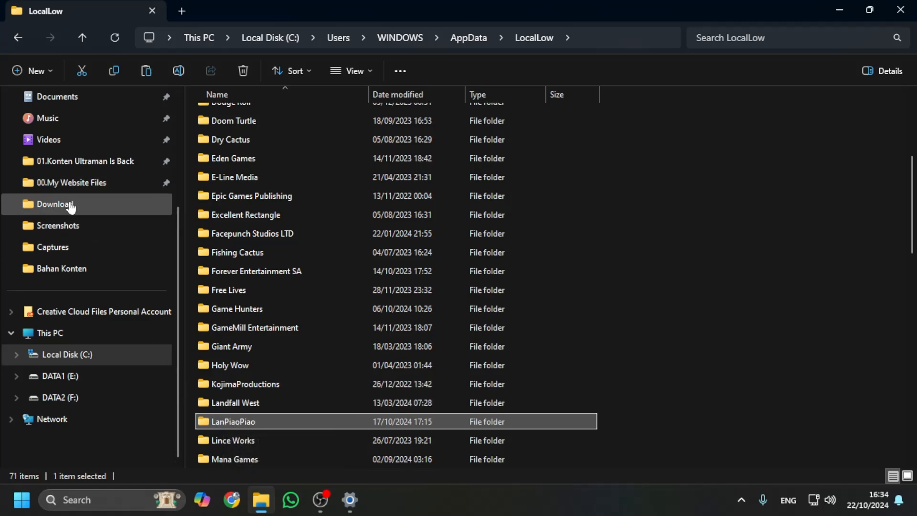
pyautogui.doubleClick(54, 203)
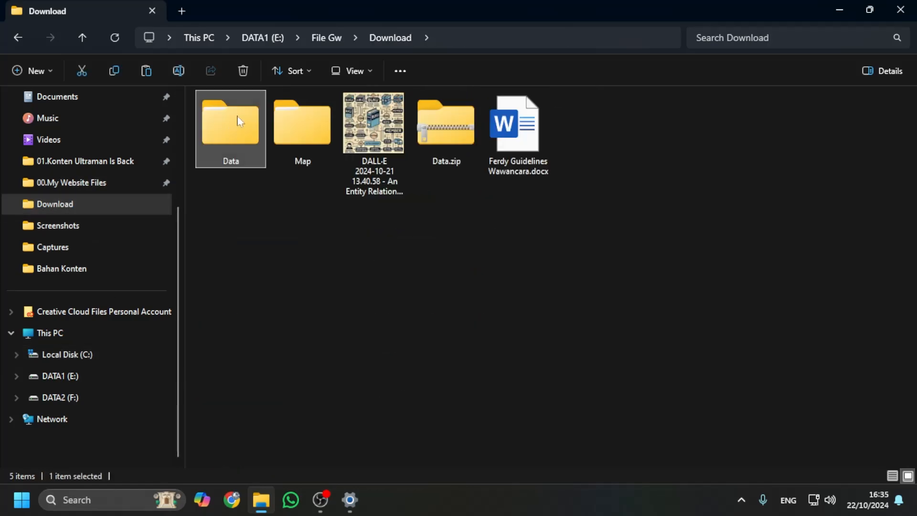
pyautogui.doubleClick(231, 121)
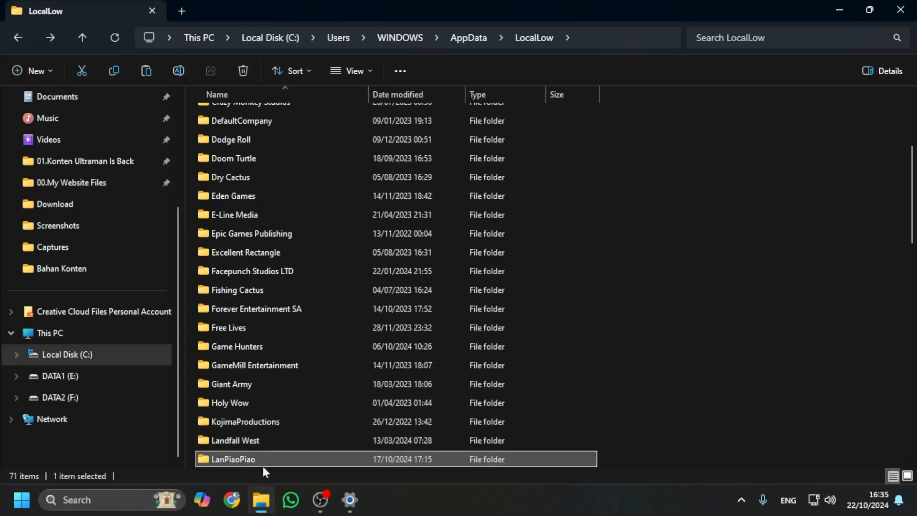
# Open LanPiaoPiao > PlantsVsZombiesRH and click in its empty file area.
pyautogui.doubleClick(233, 458)
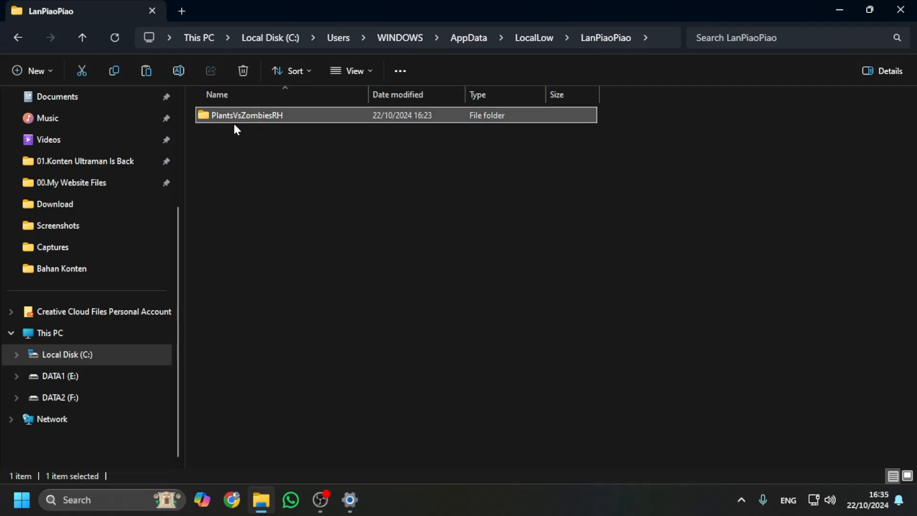
pyautogui.doubleClick(247, 115)
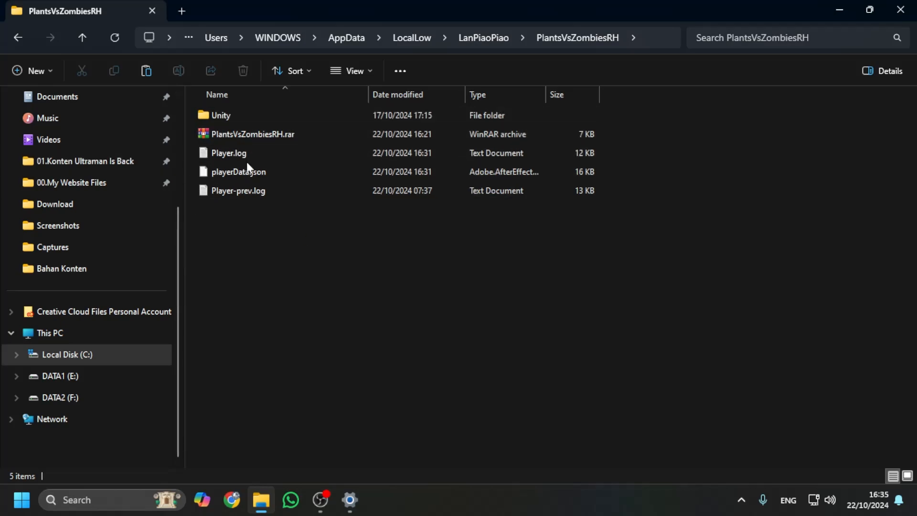
pyautogui.click(252, 134)
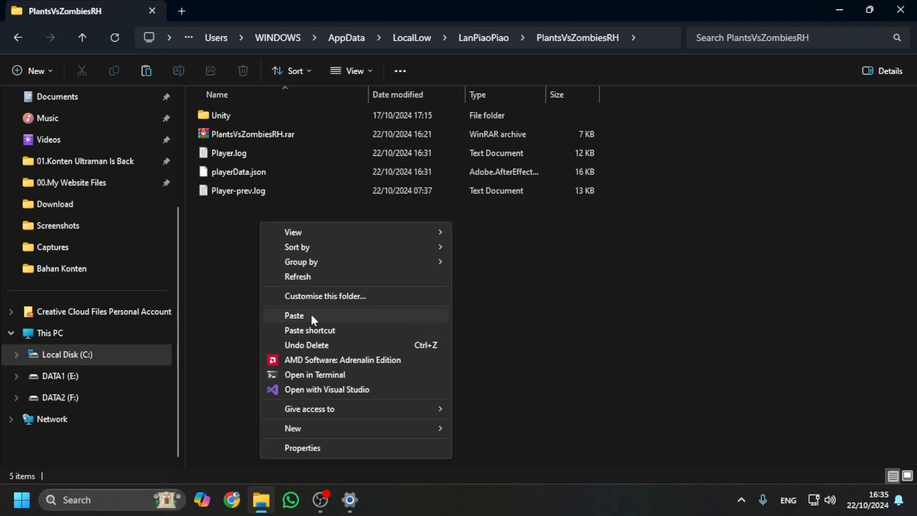
pyautogui.click(294, 315)
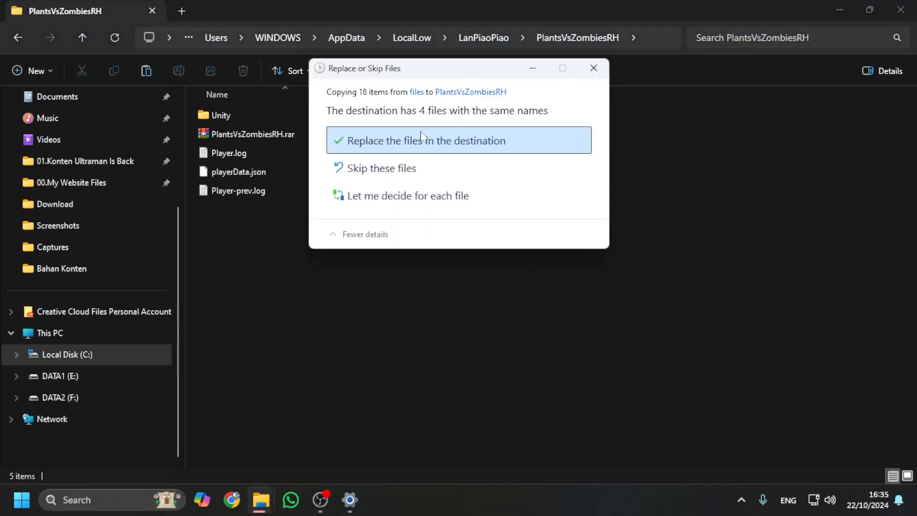
pyautogui.moveTo(395, 144)
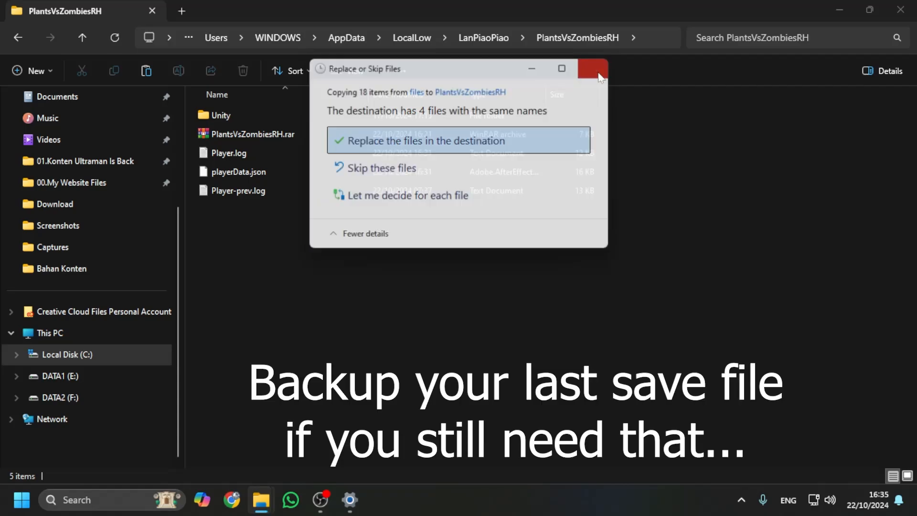
pyautogui.click(592, 68)
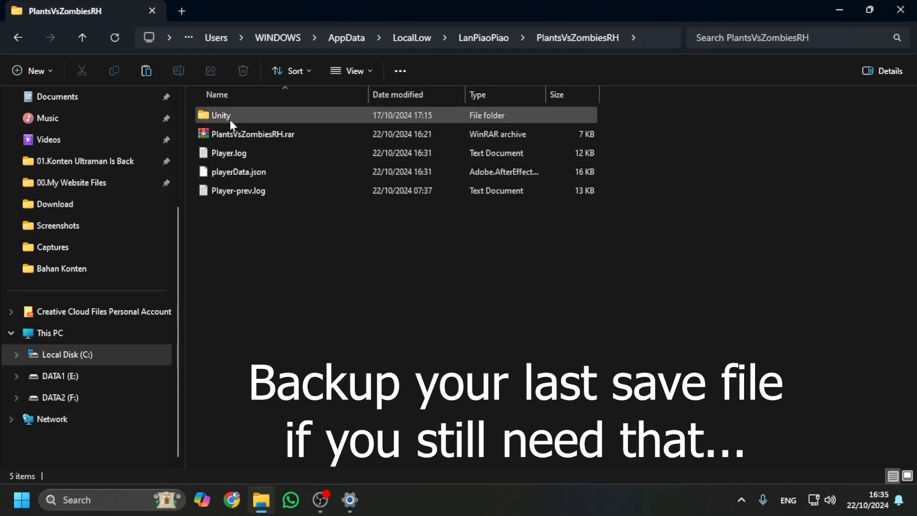
pyautogui.click(252, 134)
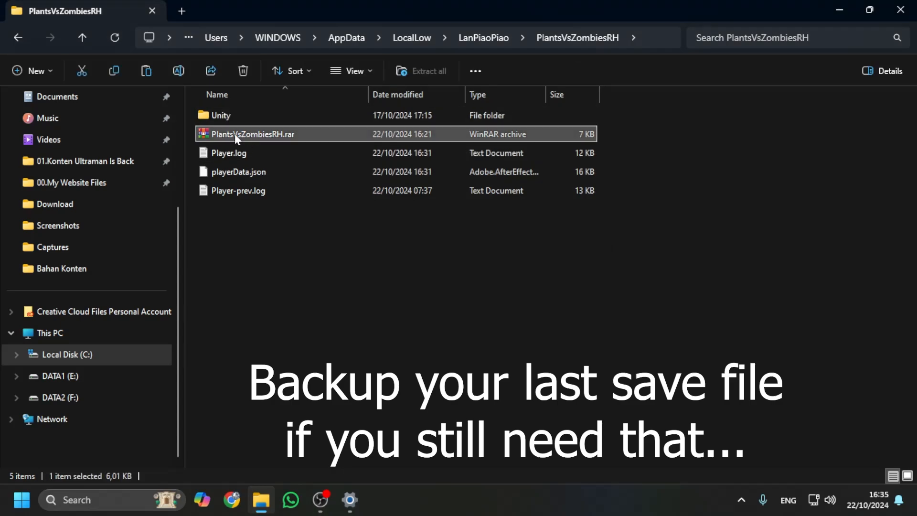
pyautogui.moveTo(245, 134)
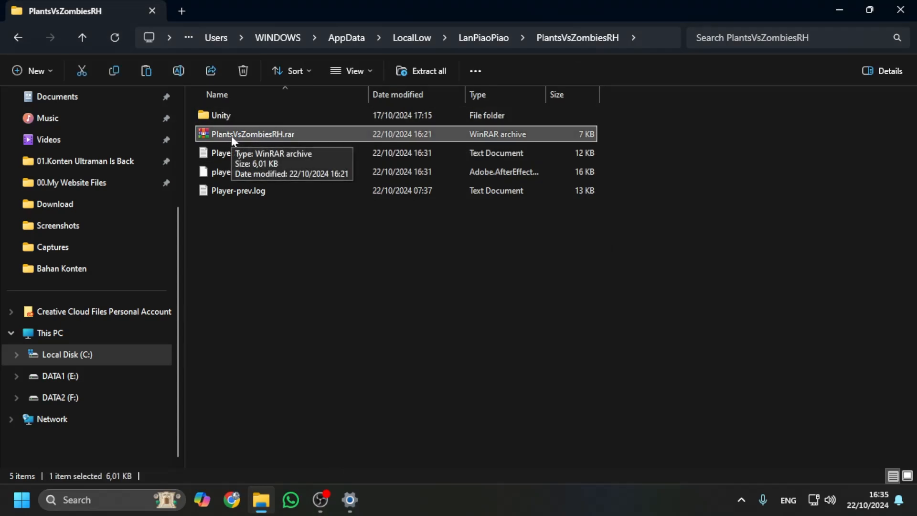
pyautogui.doubleClick(245, 134)
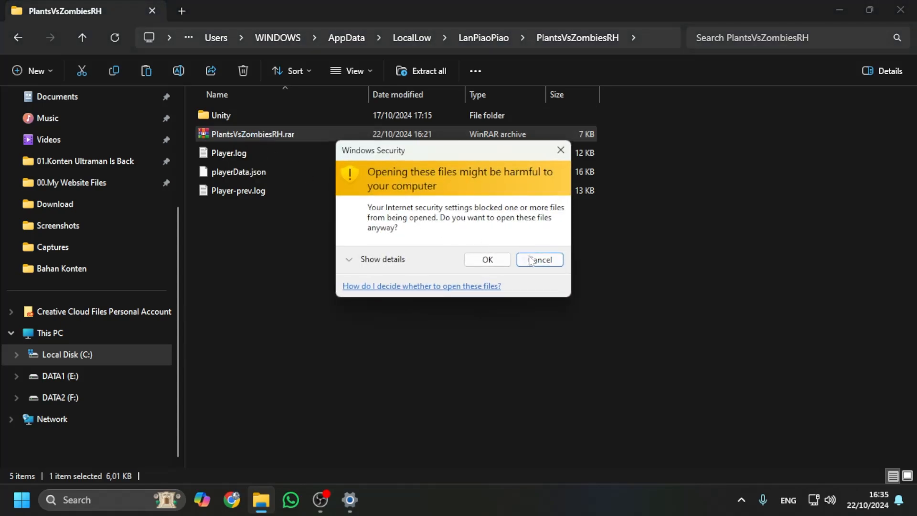
pyautogui.click(538, 259)
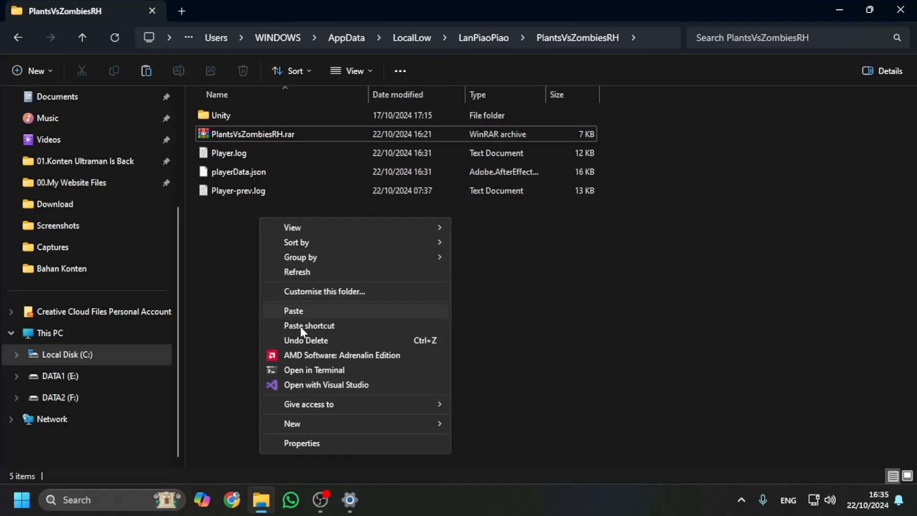
# Paste the 18 Android save items, replacing the files in the destination.
pyautogui.click(292, 310)
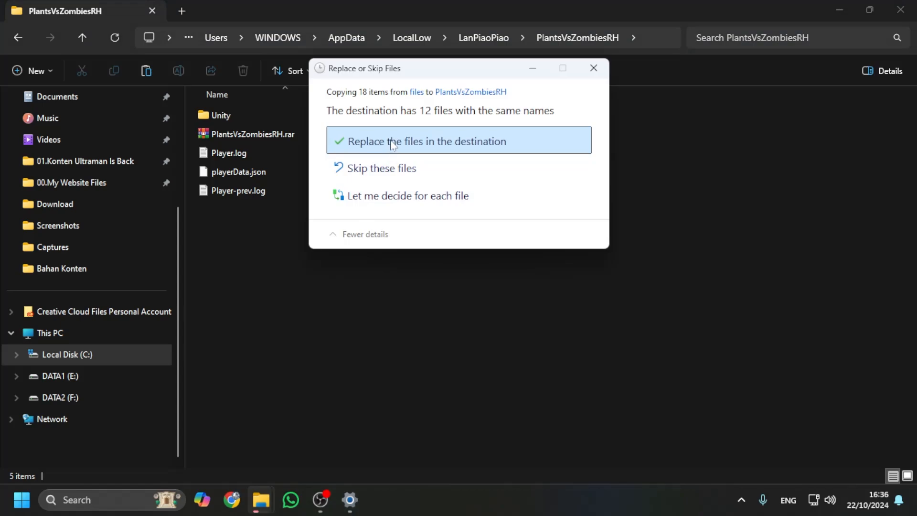
pyautogui.click(458, 140)
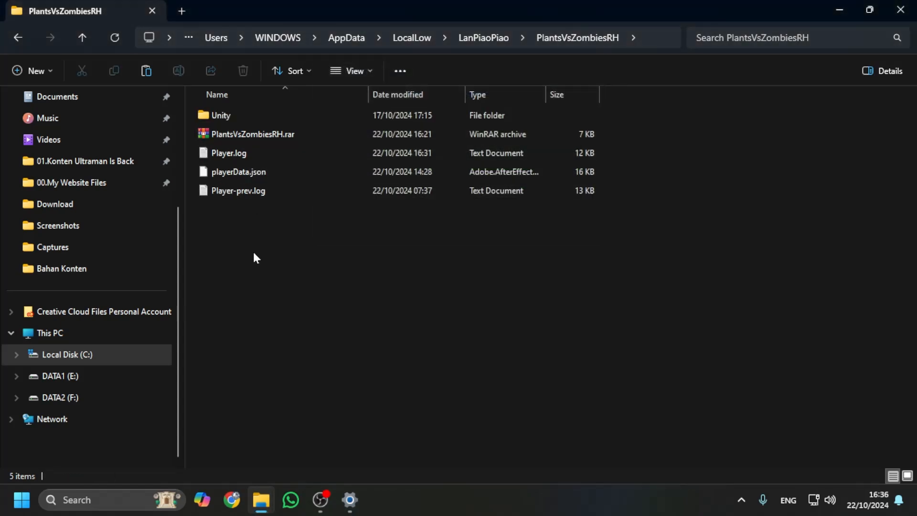
pyautogui.moveTo(324, 302)
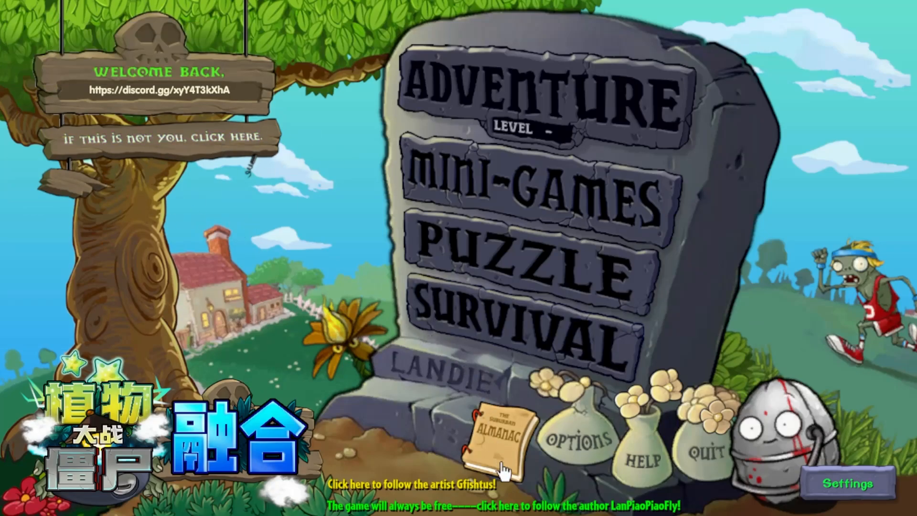
# Enter Adventure Mode from the main menu tombstone.
pyautogui.click(538, 94)
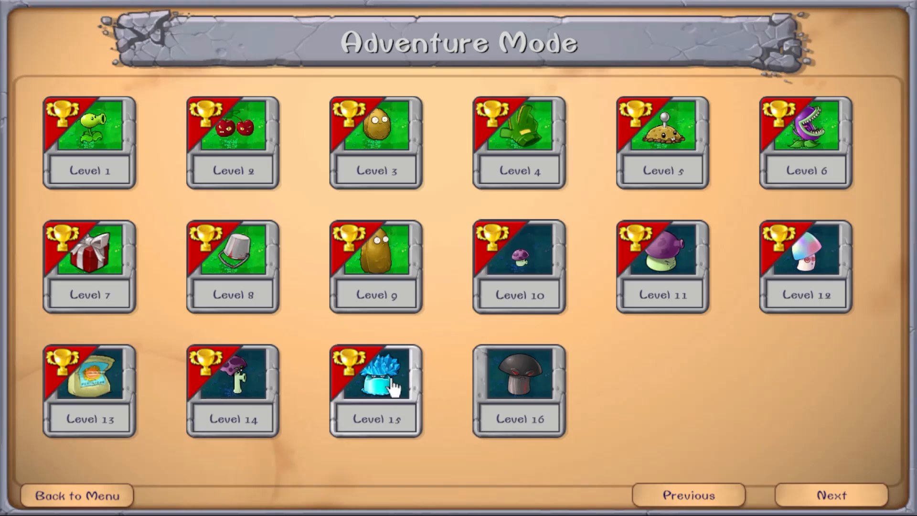
pyautogui.moveTo(327, 386)
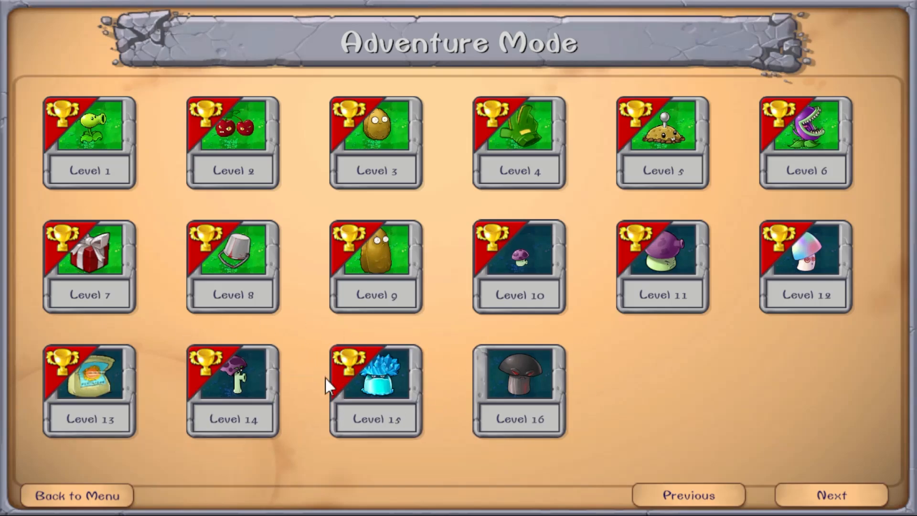
pyautogui.moveTo(360, 266)
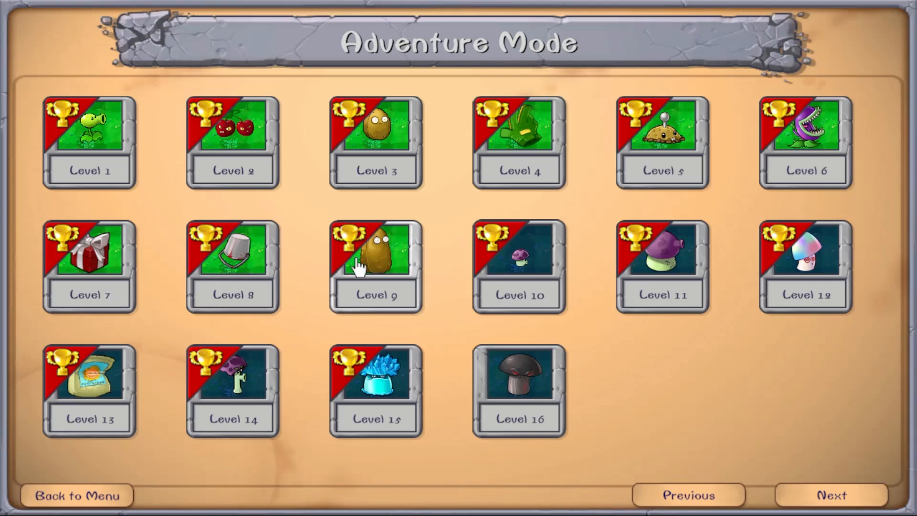
pyautogui.moveTo(360, 385)
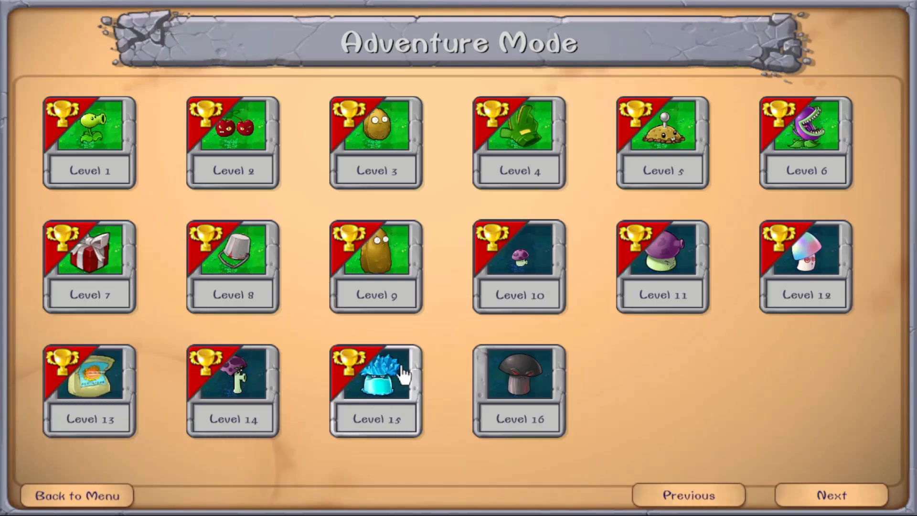
pyautogui.moveTo(728, 450)
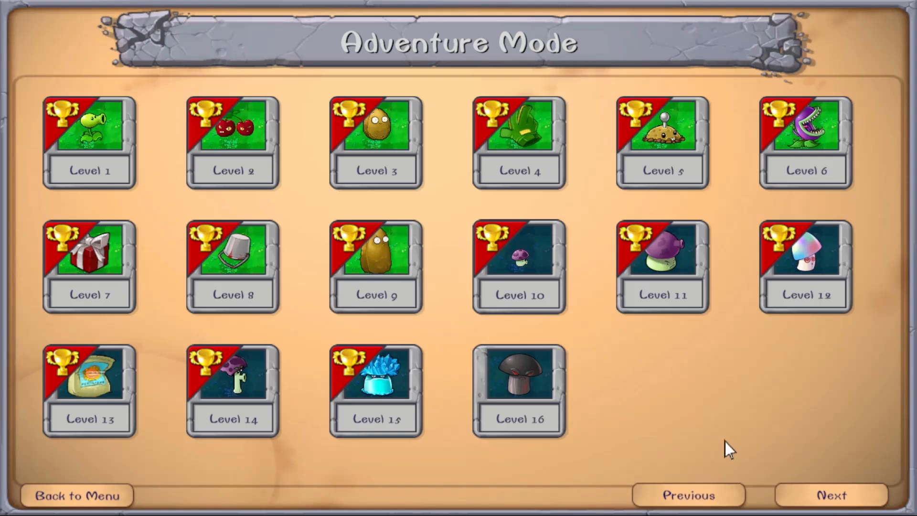
# Check the trophies on Levels 1–15, then go Back to Menu.
pyautogui.click(76, 495)
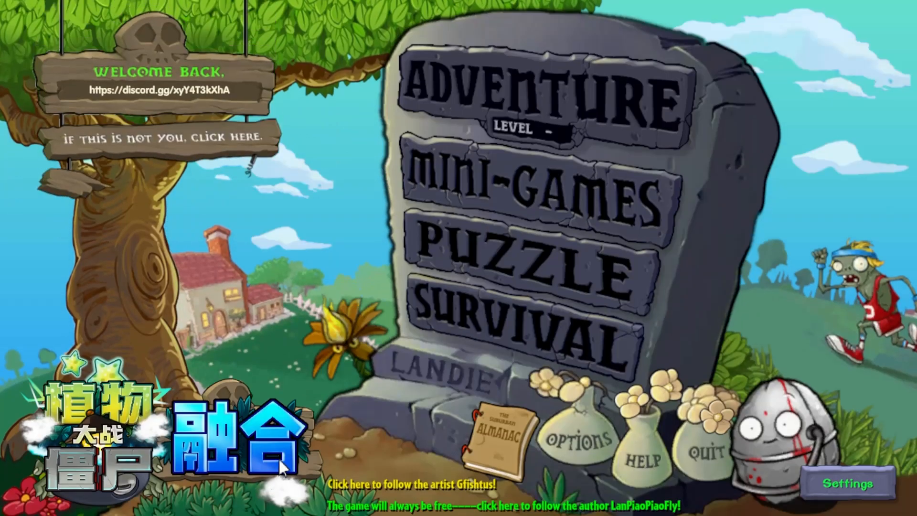
pyautogui.moveTo(282, 465)
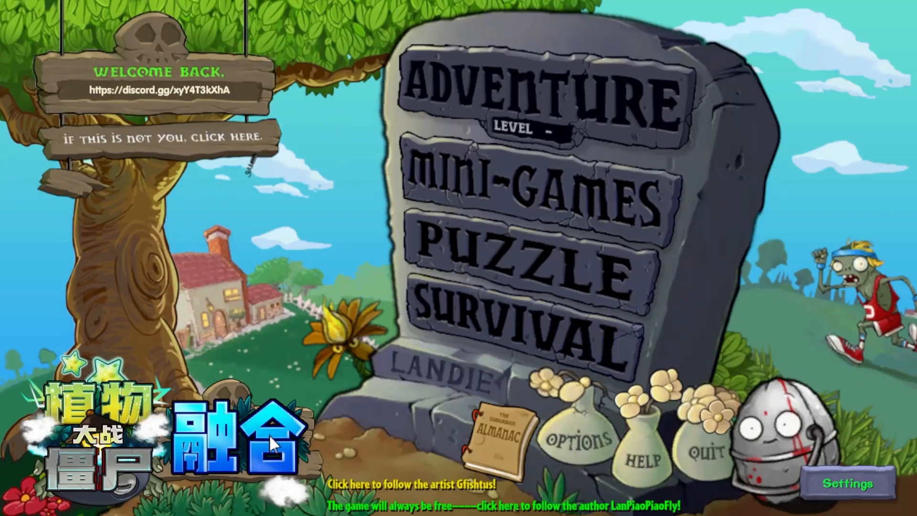